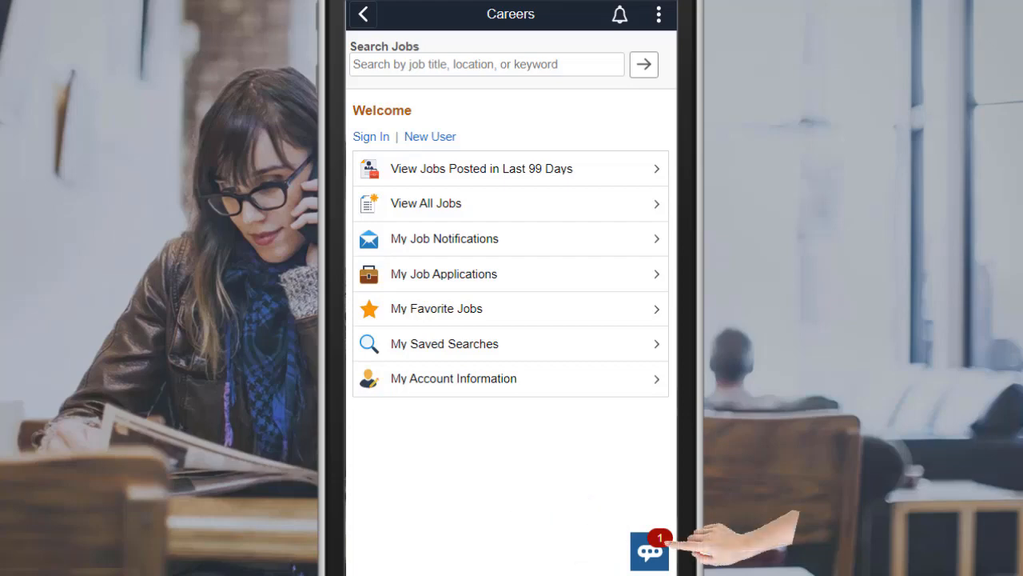
- Open the Recruiting Solutions Assistant chat and show its question categories
click(649, 550)
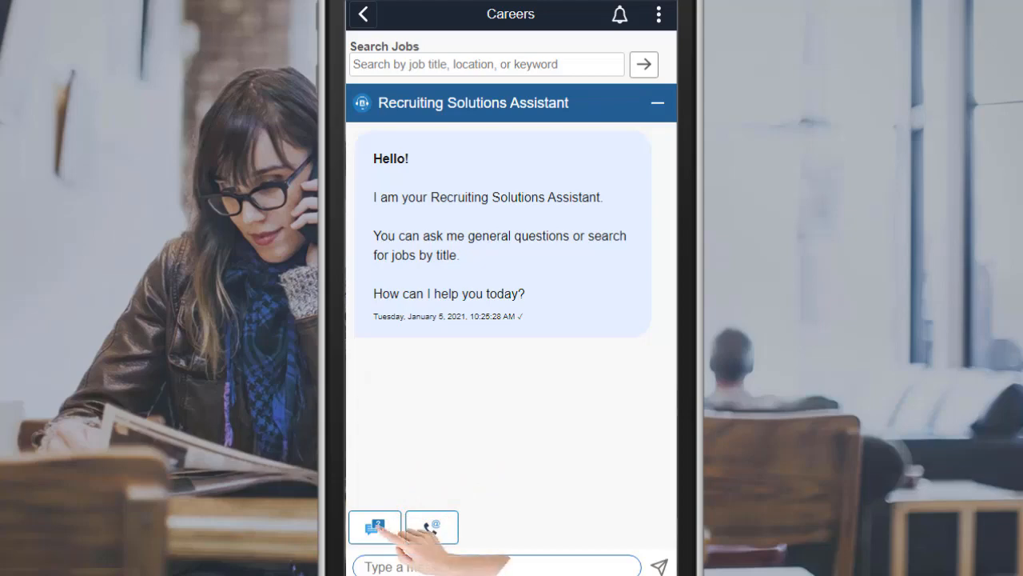
click(374, 526)
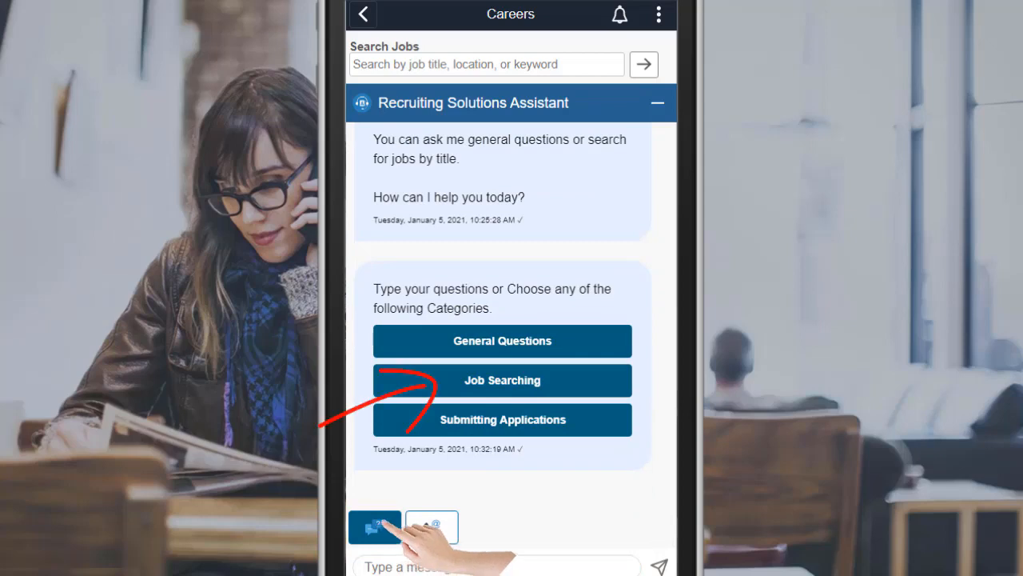
- In Job Searching, step to 'How to search for jobs?' and view the assistant's answer
click(502, 381)
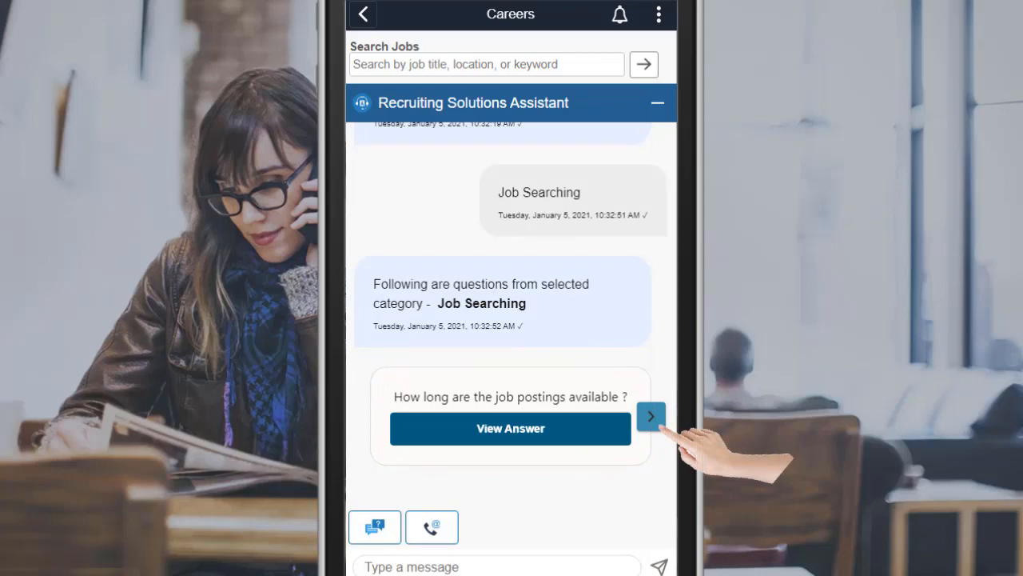
click(651, 416)
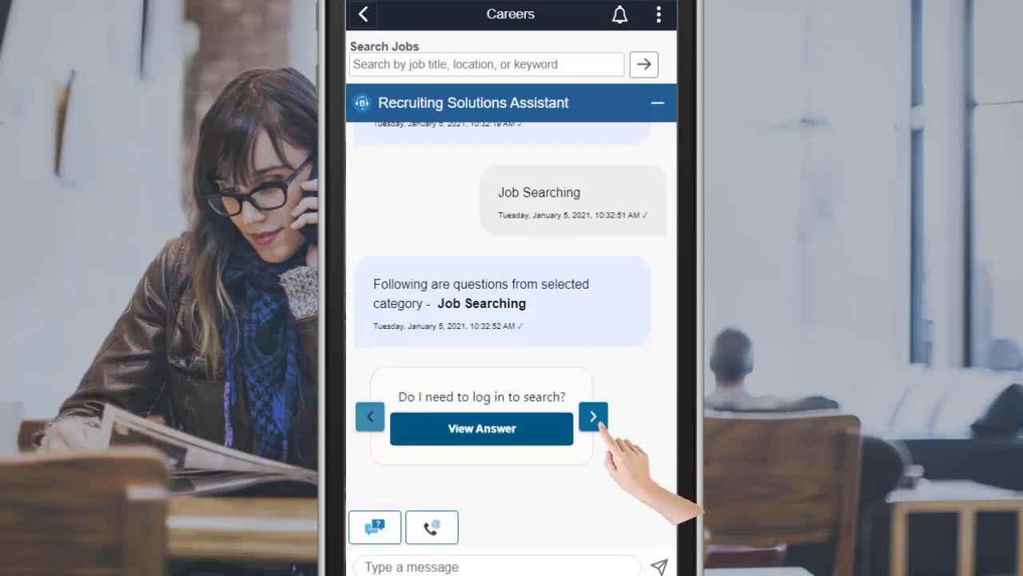
click(593, 416)
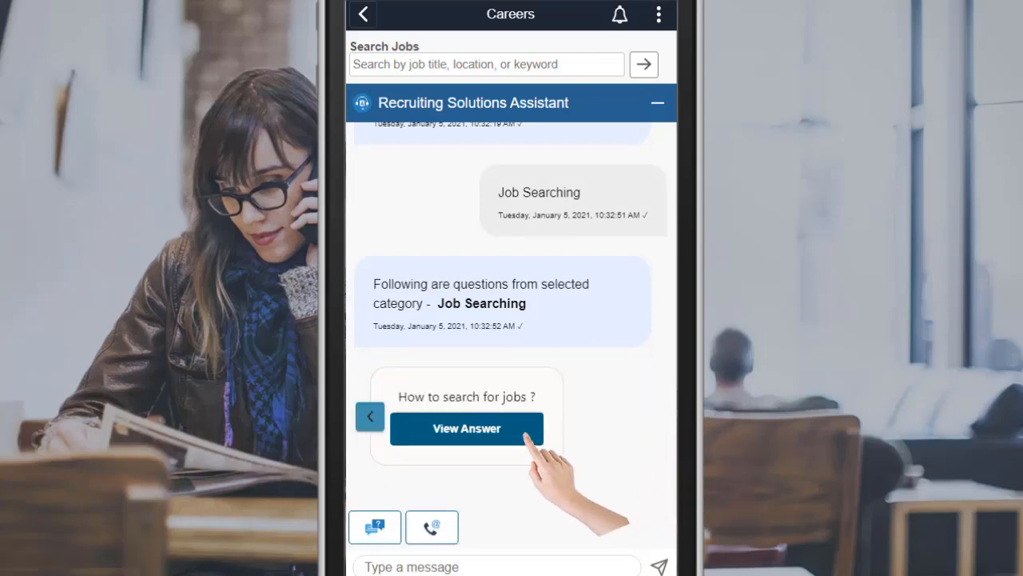
click(467, 429)
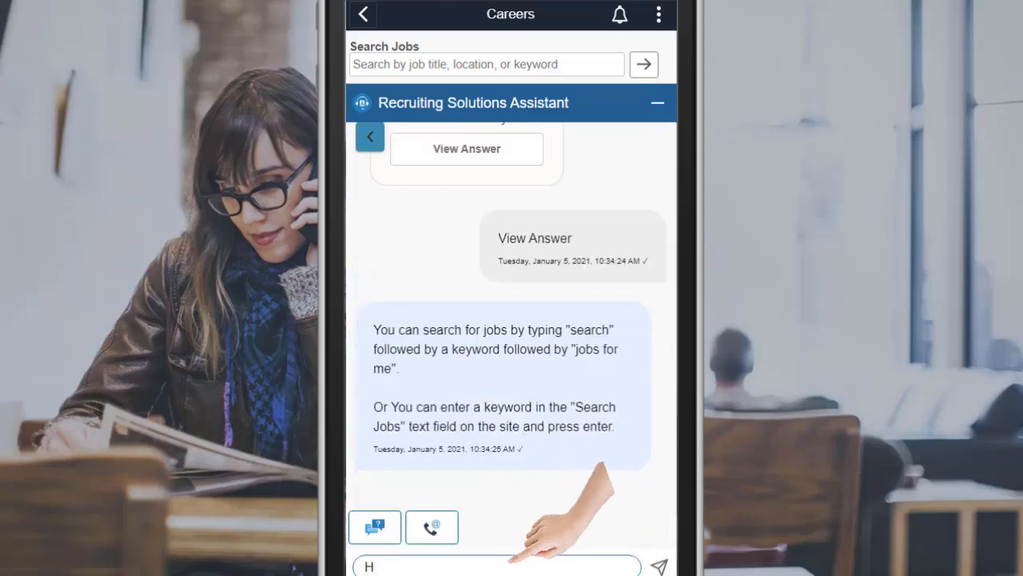
- Ask the assistant 'How do I know if my application has been submitted' and send it
text(ow do I know if)
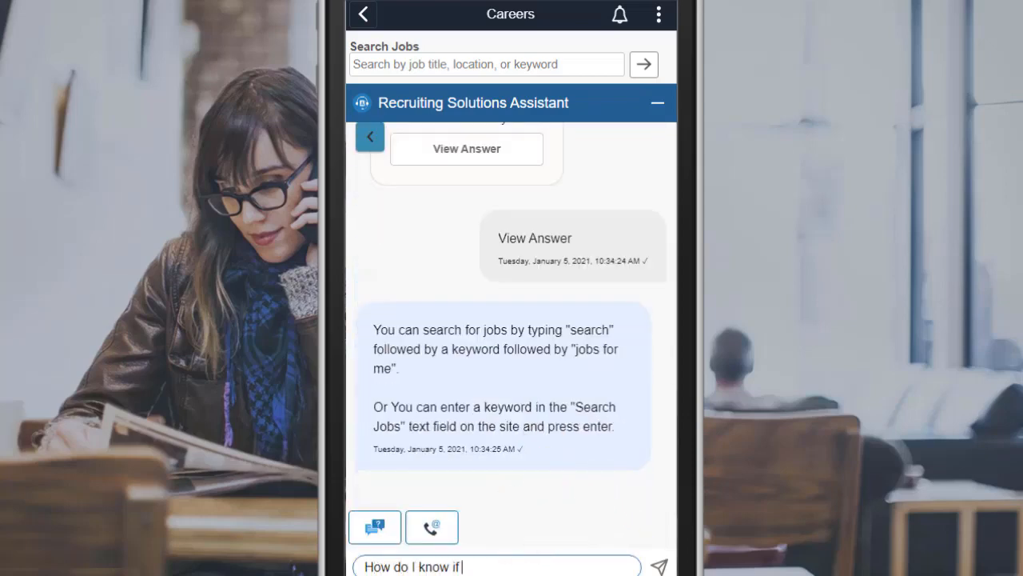
text(my application has be)
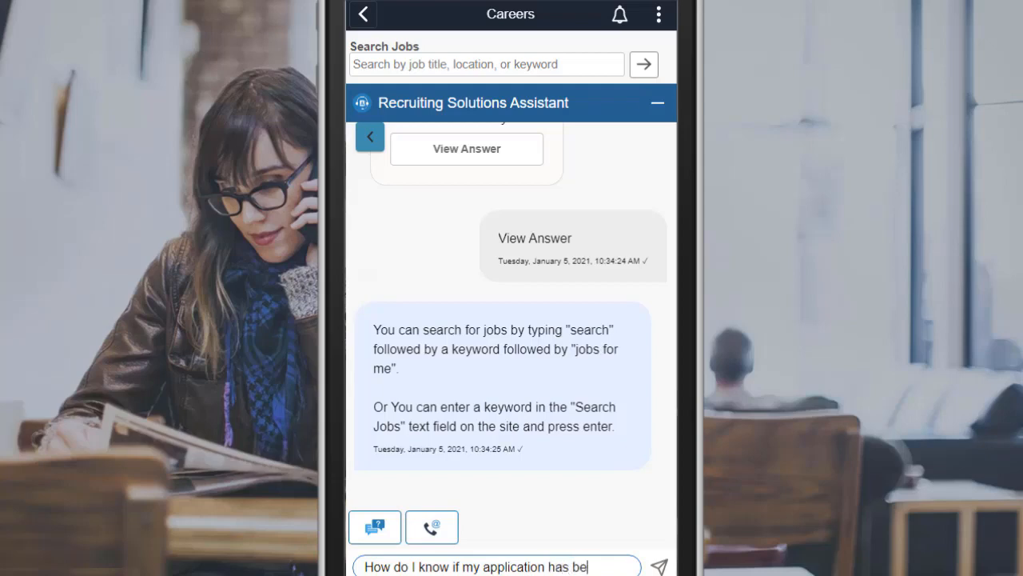
click(659, 562)
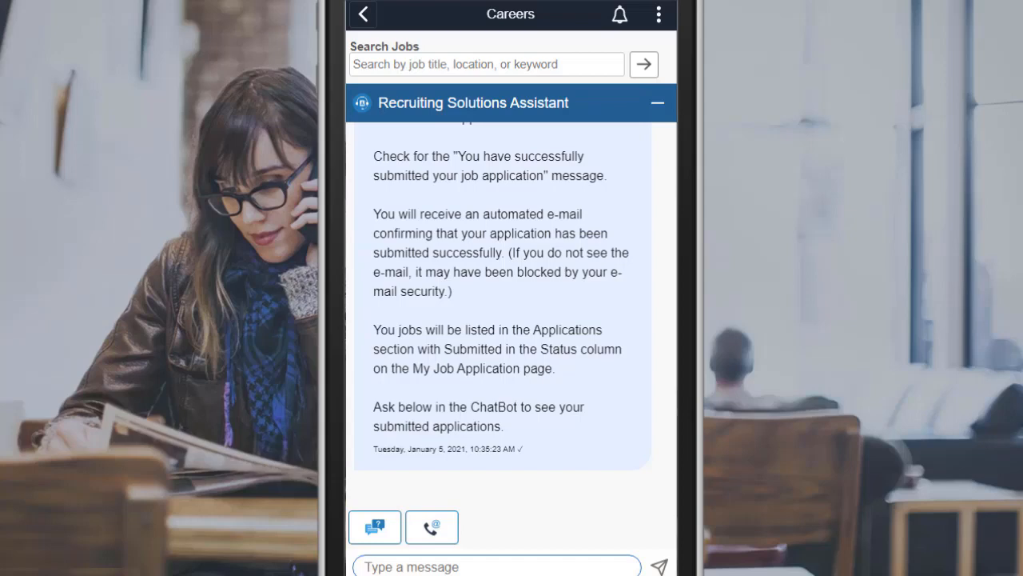
click(496, 566)
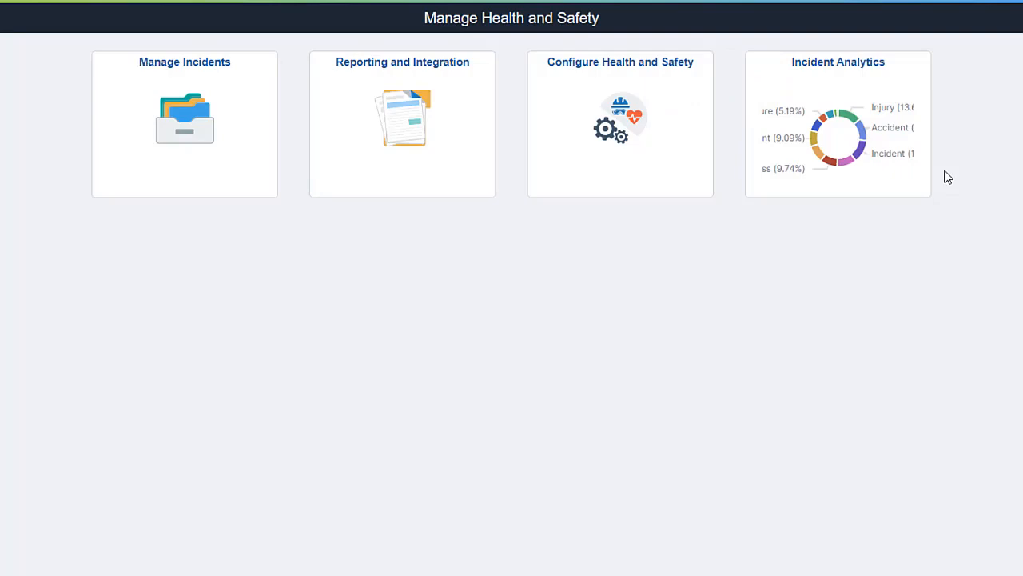
- Open the Incident Analytics dashboard from the Manage Health and Safety homepage
click(838, 124)
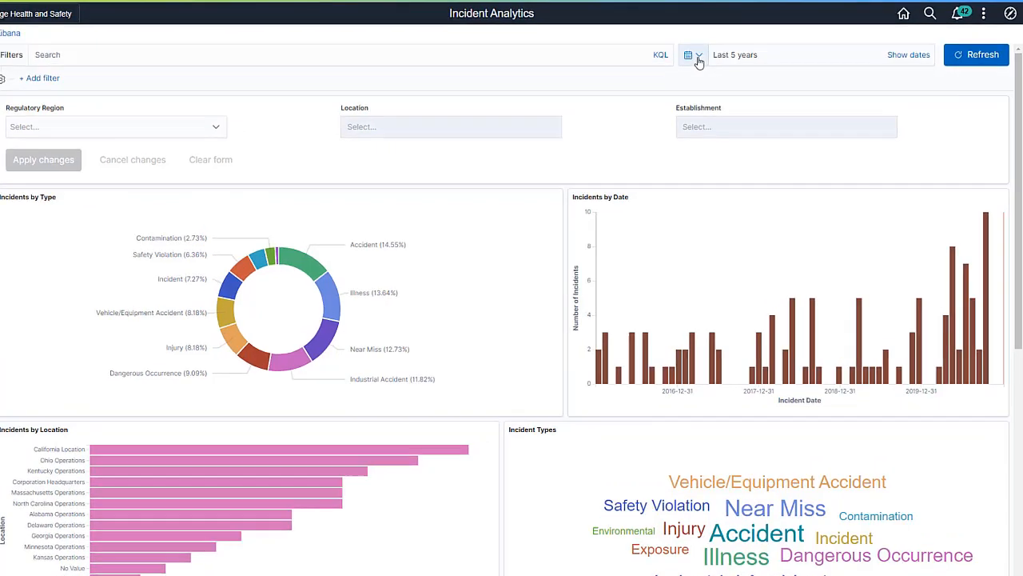
click(692, 55)
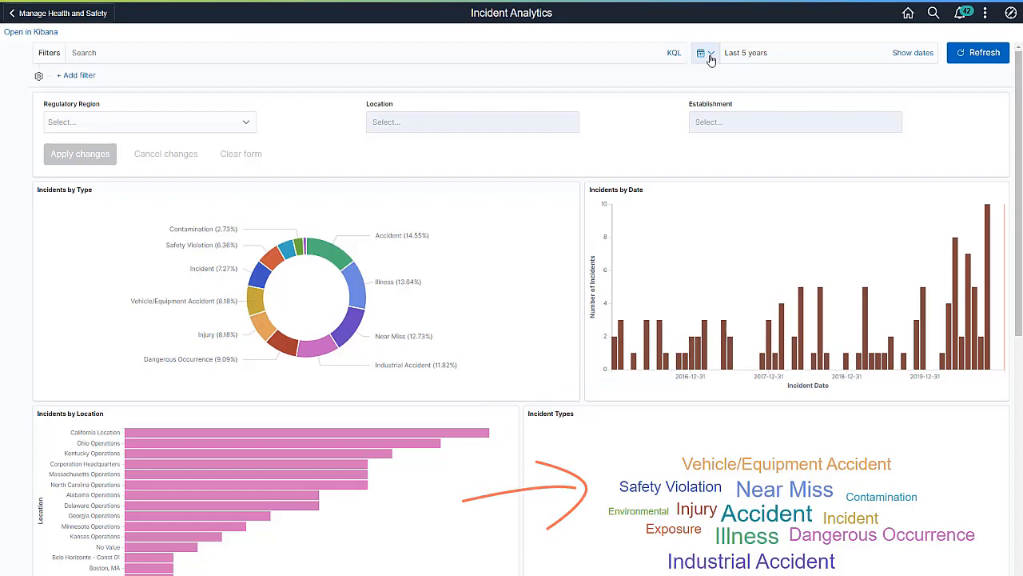
scroll(down, 3)
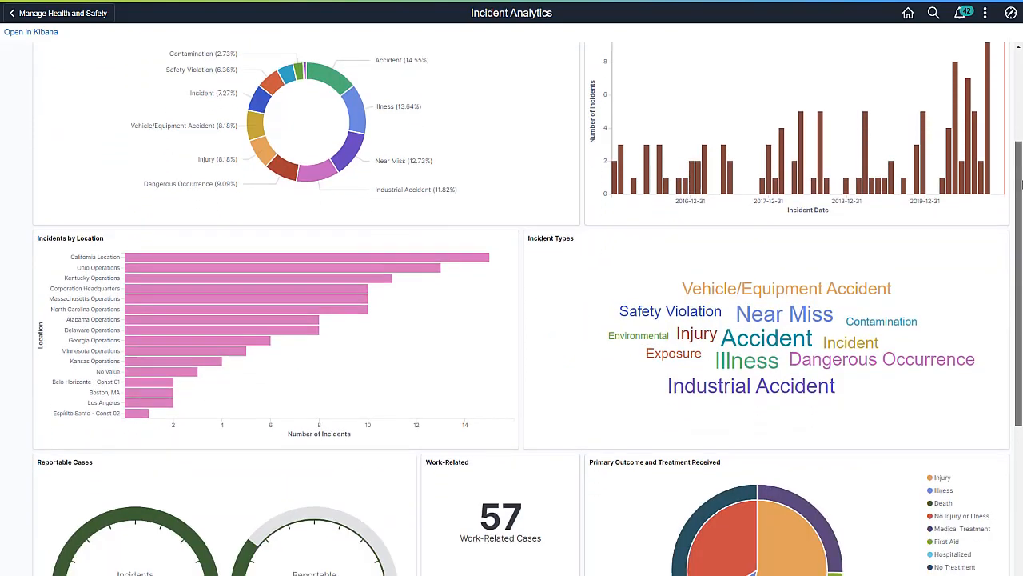
scroll(down, 3)
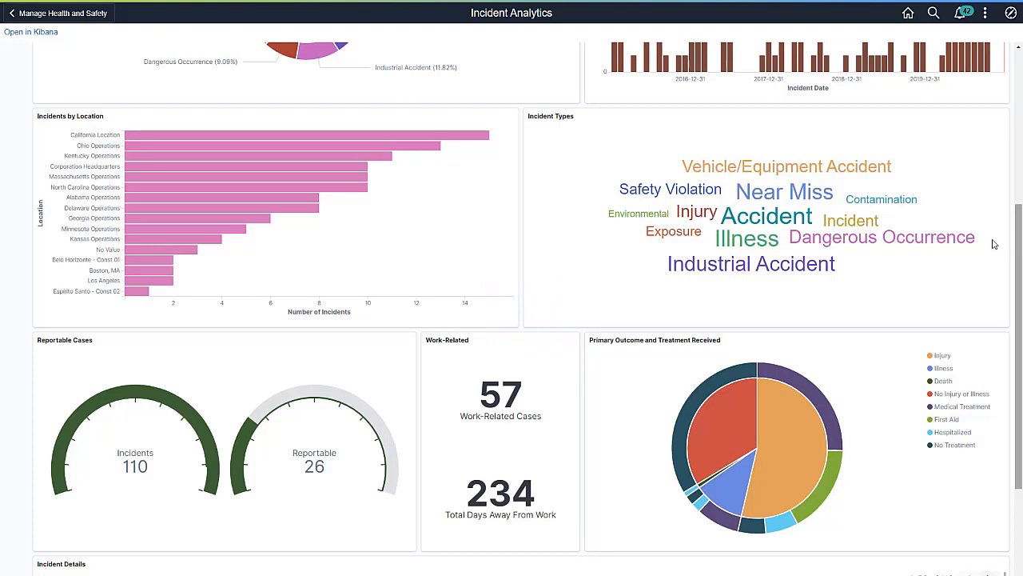
mouse_move(476, 136)
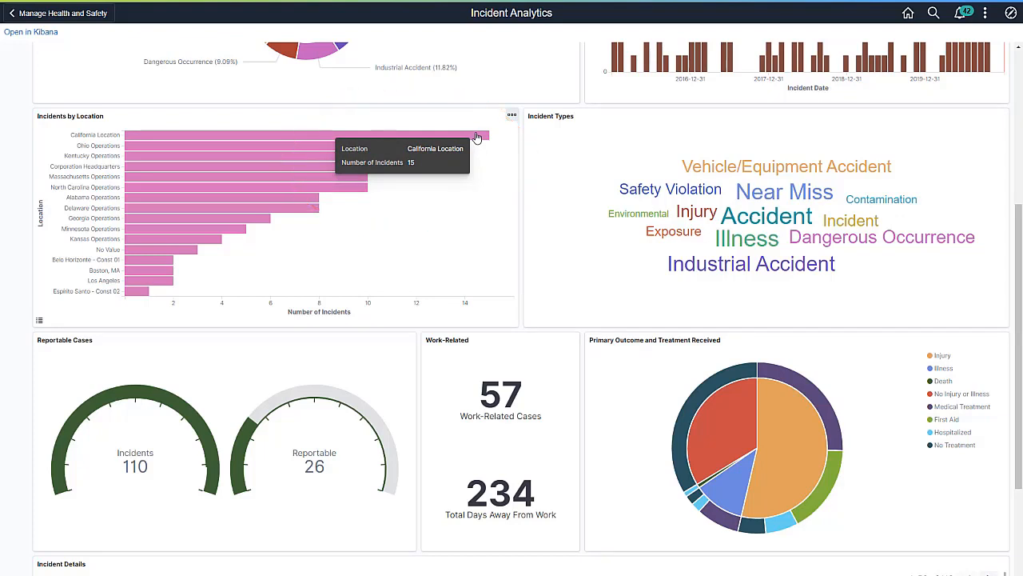
mouse_move(736, 223)
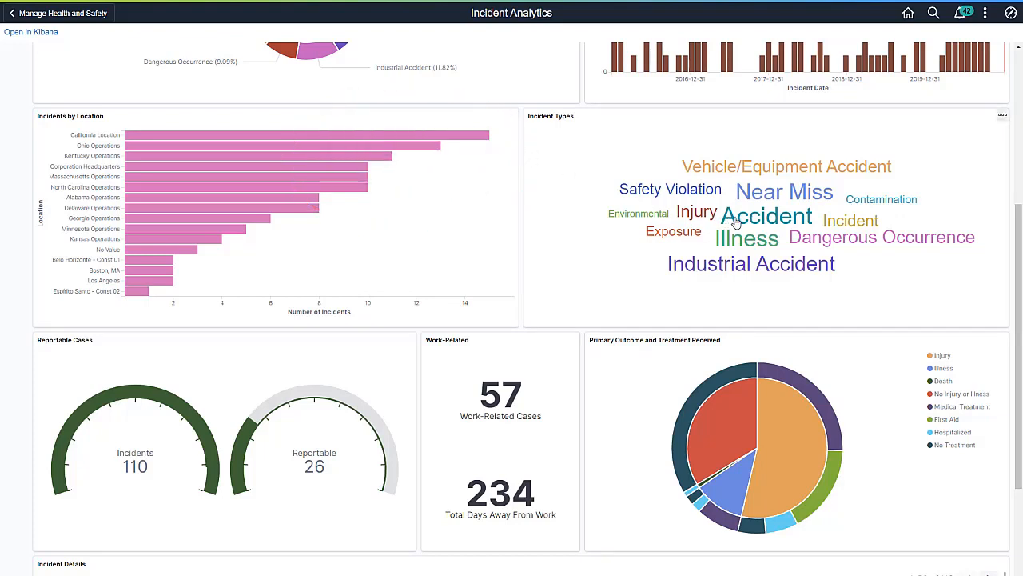
- Filter the whole Incident Analytics dashboard to Accident incidents via the word cloud
click(765, 216)
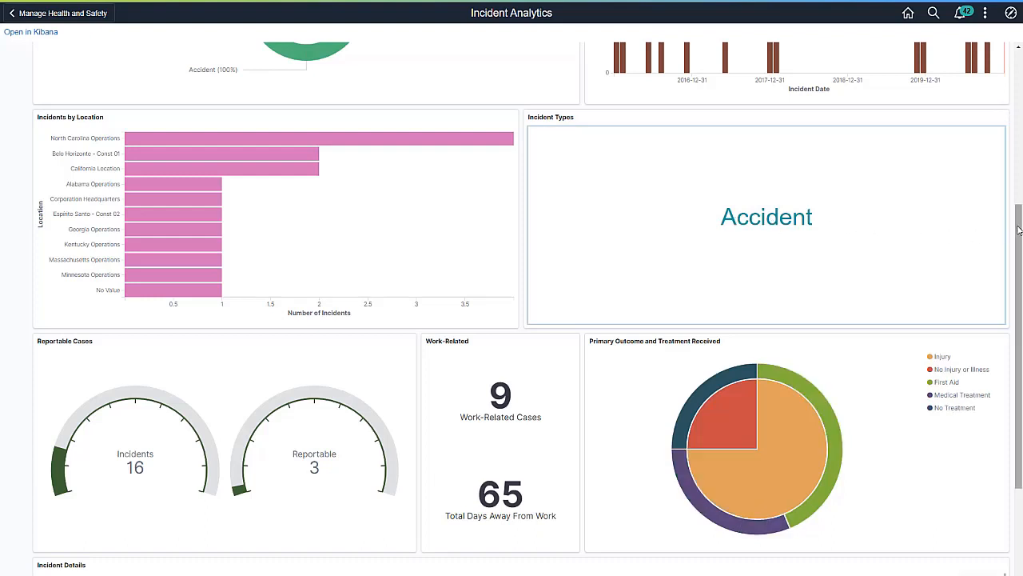
scroll(up, 3)
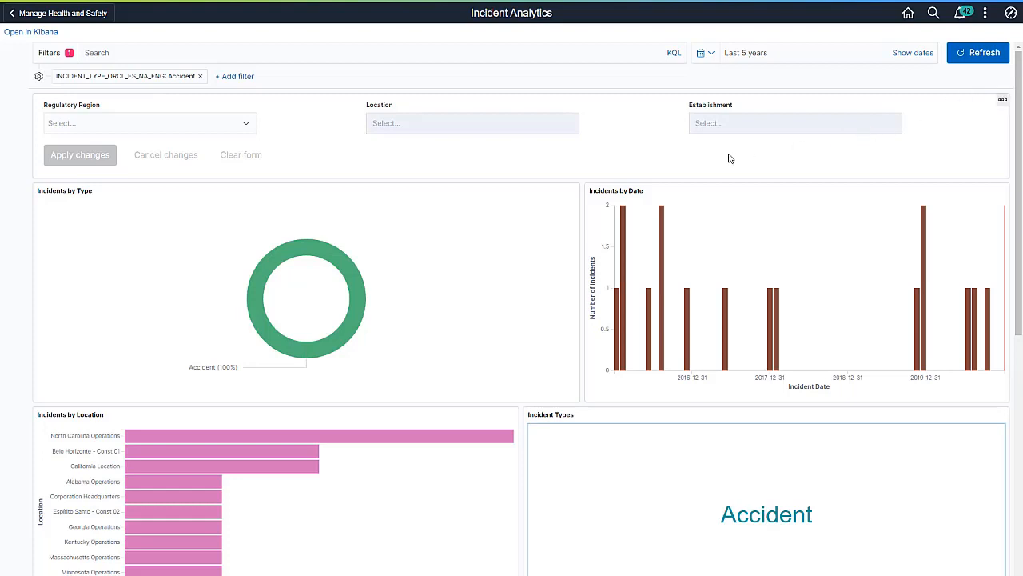
mouse_move(499, 416)
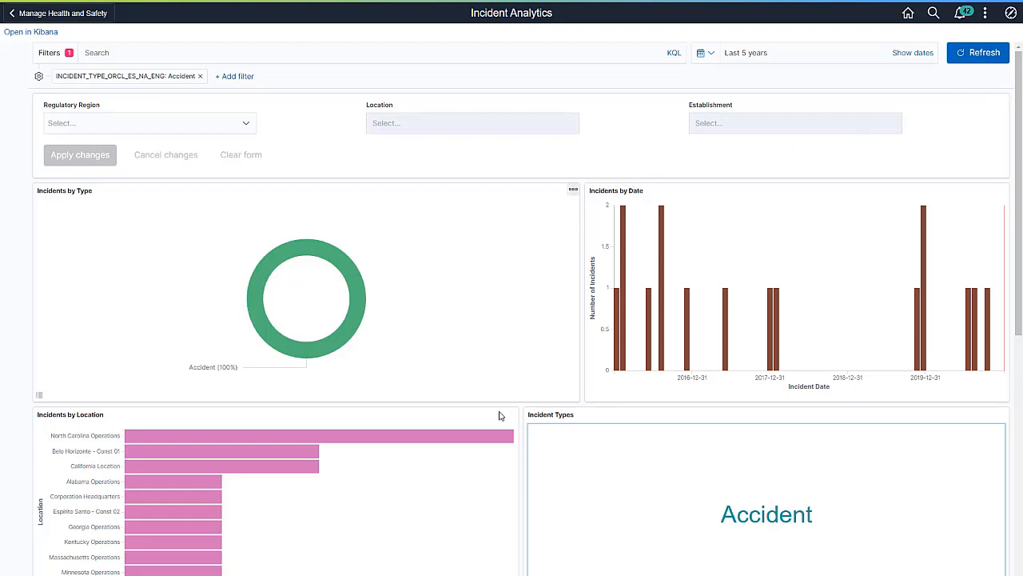
click(320, 435)
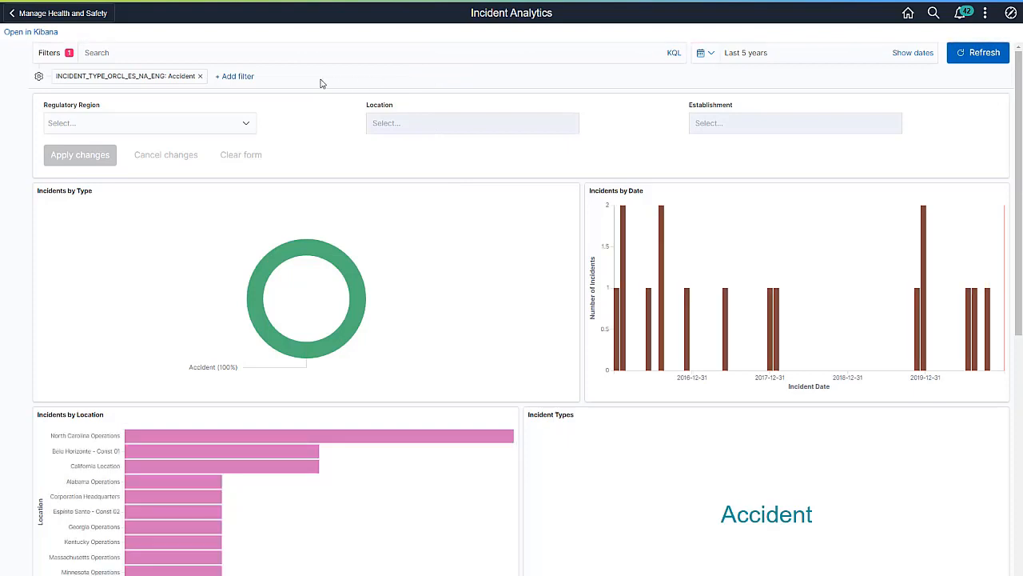
- Inspect the Accident filter pill in Edit filter and cancel without changes
click(128, 77)
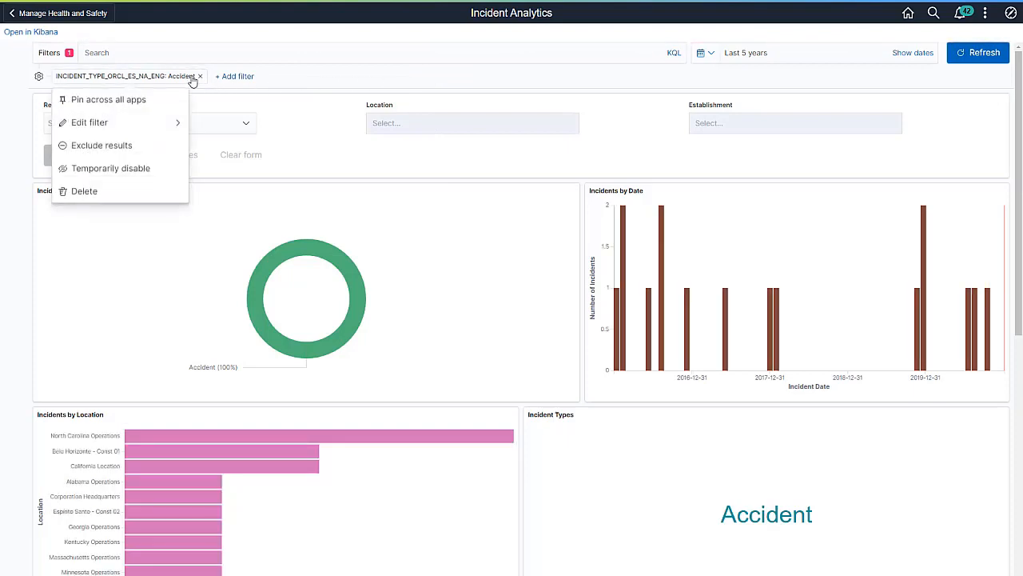
click(89, 122)
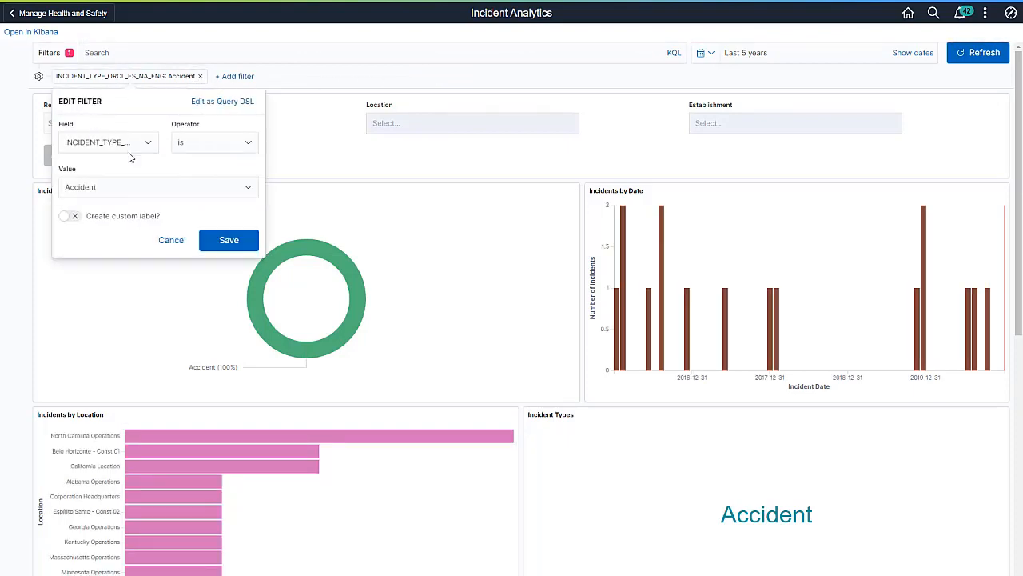
click(173, 240)
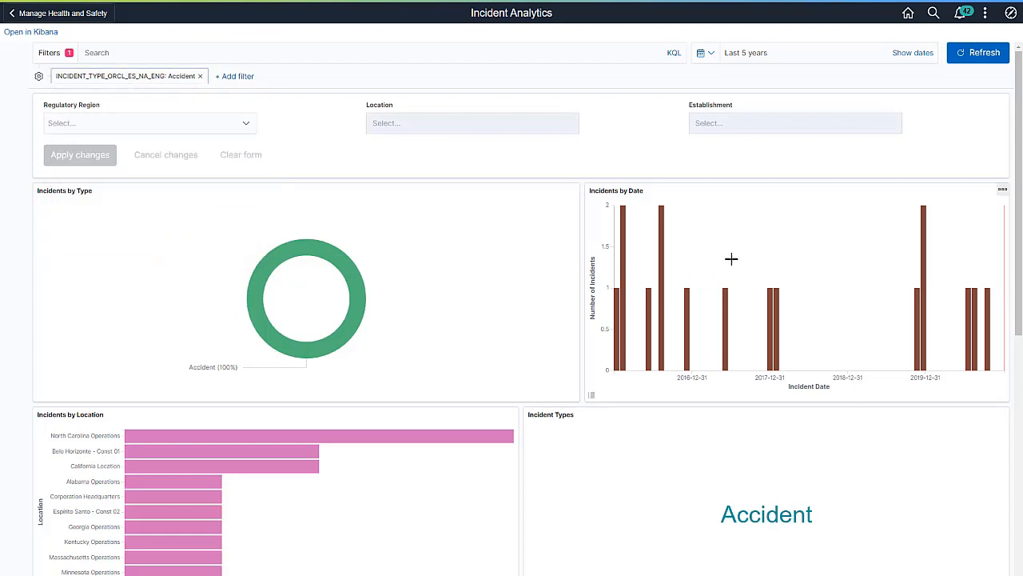
- Scroll to the Incident Details table listing the 16 Accident incidents
scroll(down, 3)
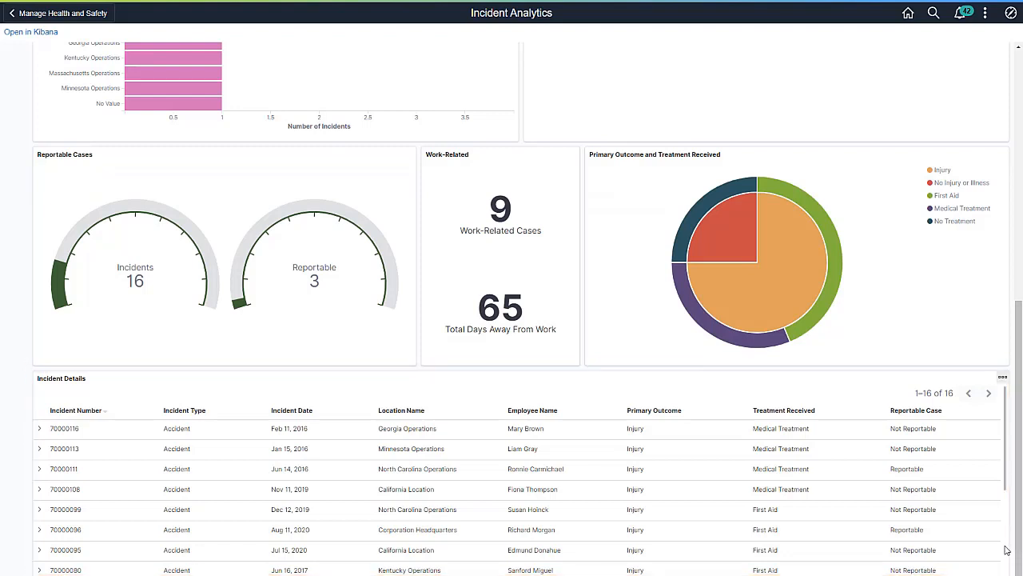
mouse_move(835, 440)
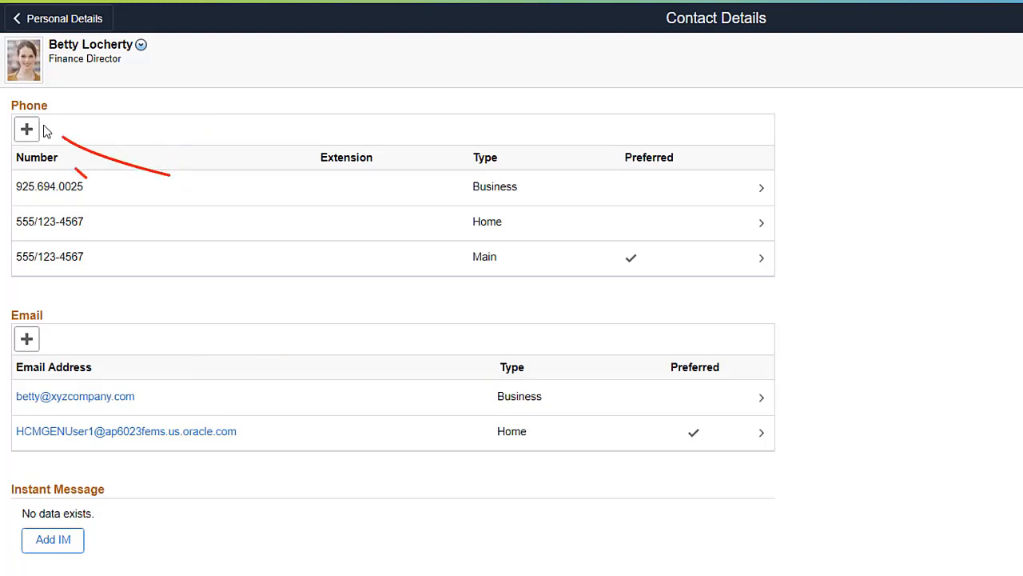
mouse_move(26, 130)
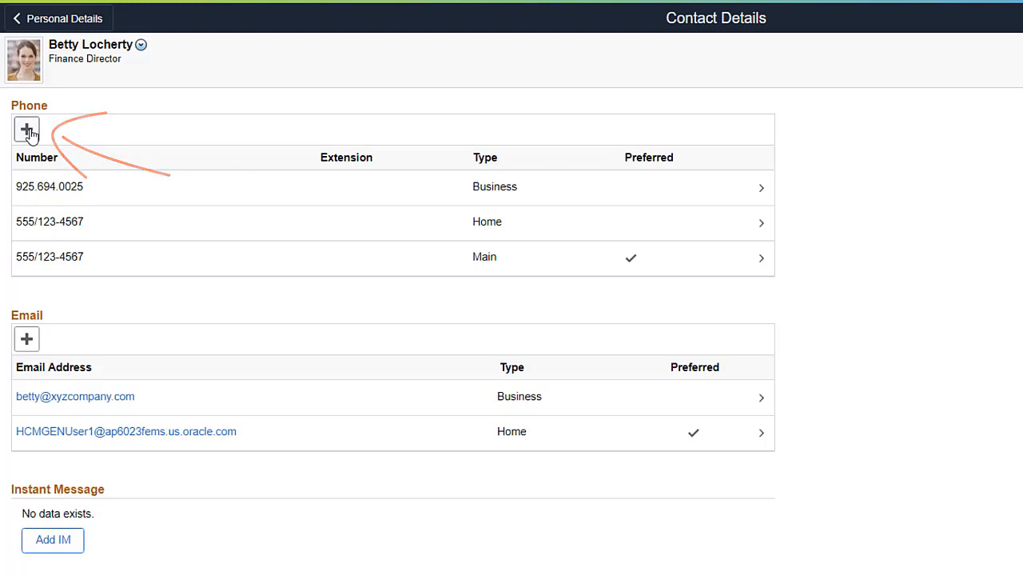
- Add a Campus phone 555-2345 with extension 973, dismissing the invalid extension warning
click(26, 128)
text(555-2345)
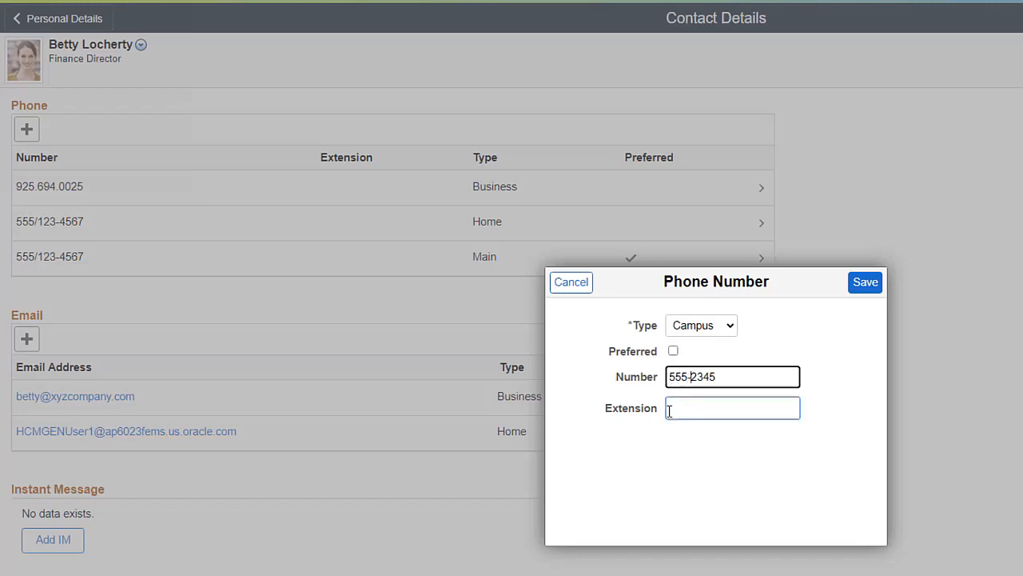
click(865, 282)
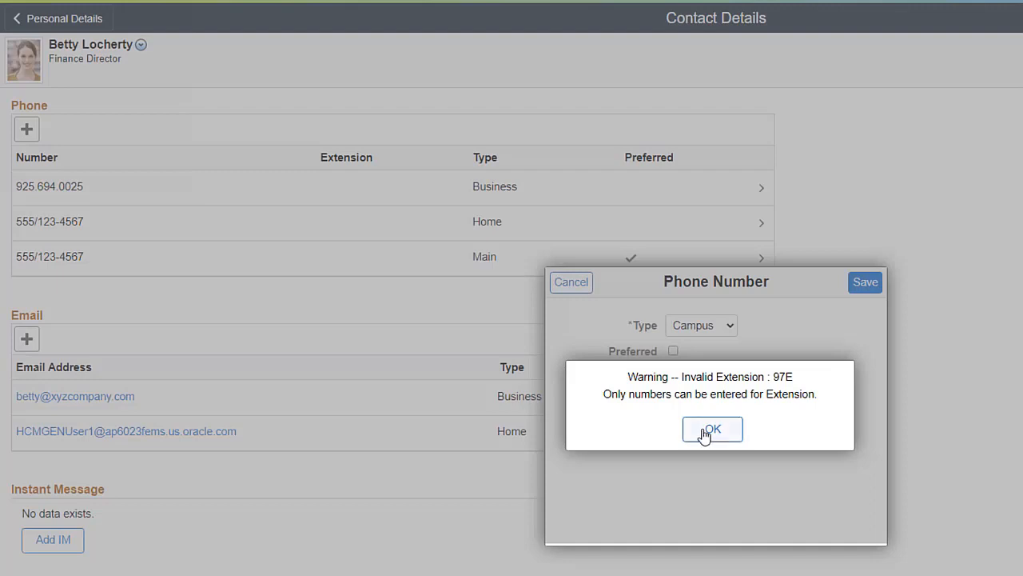
click(711, 428)
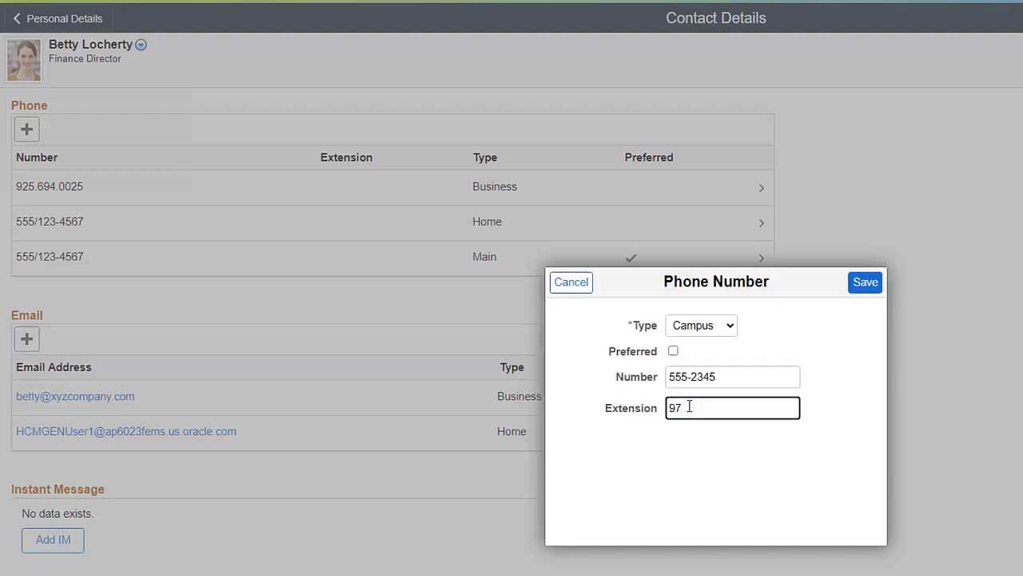
click(865, 281)
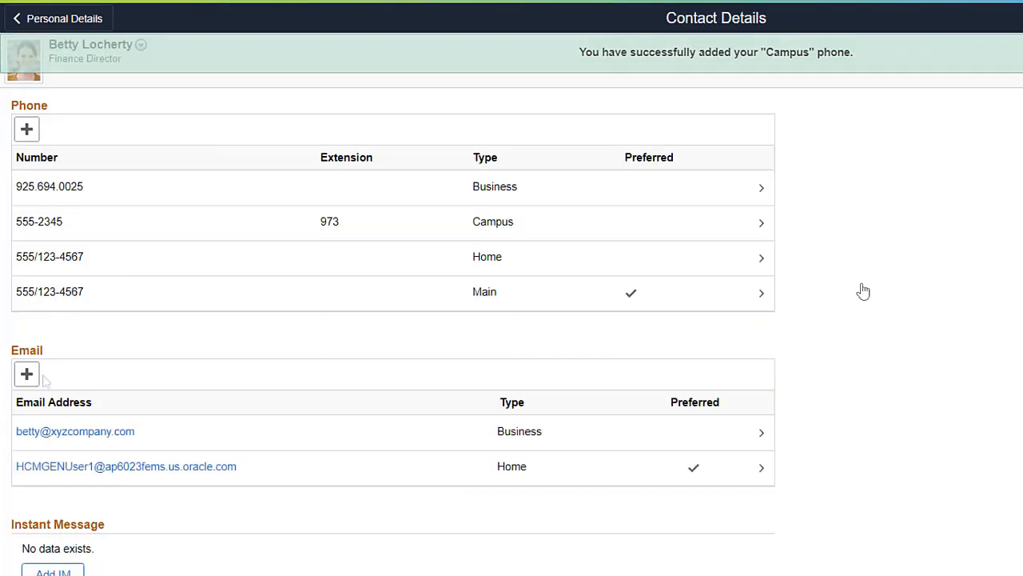
click(26, 375)
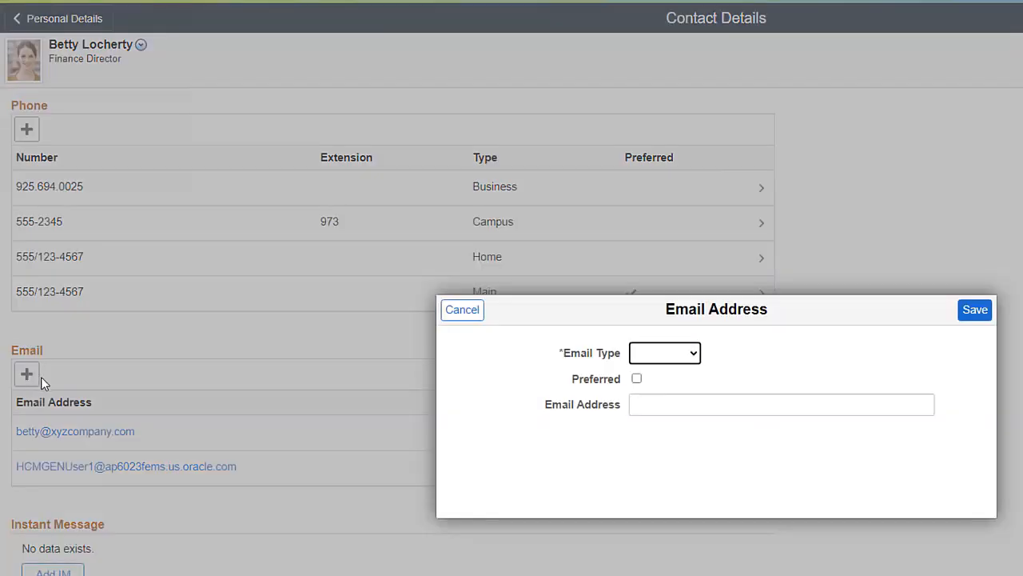
click(666, 353)
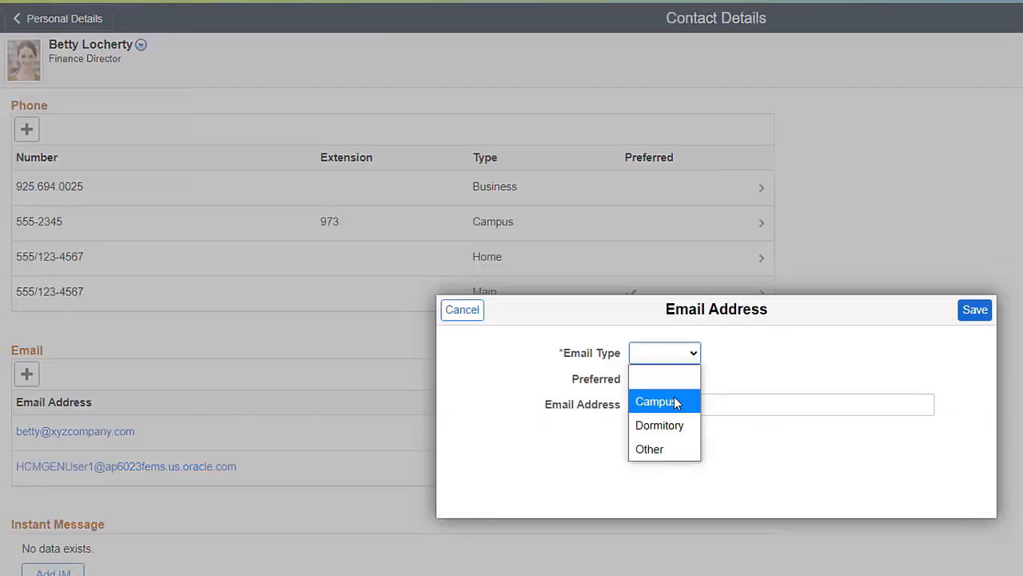
click(656, 399)
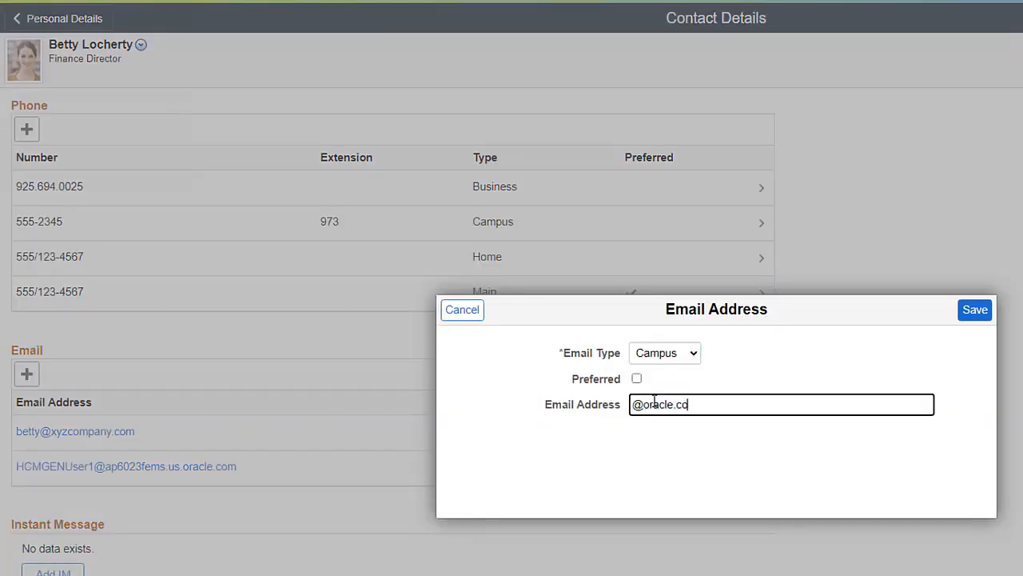
click(975, 310)
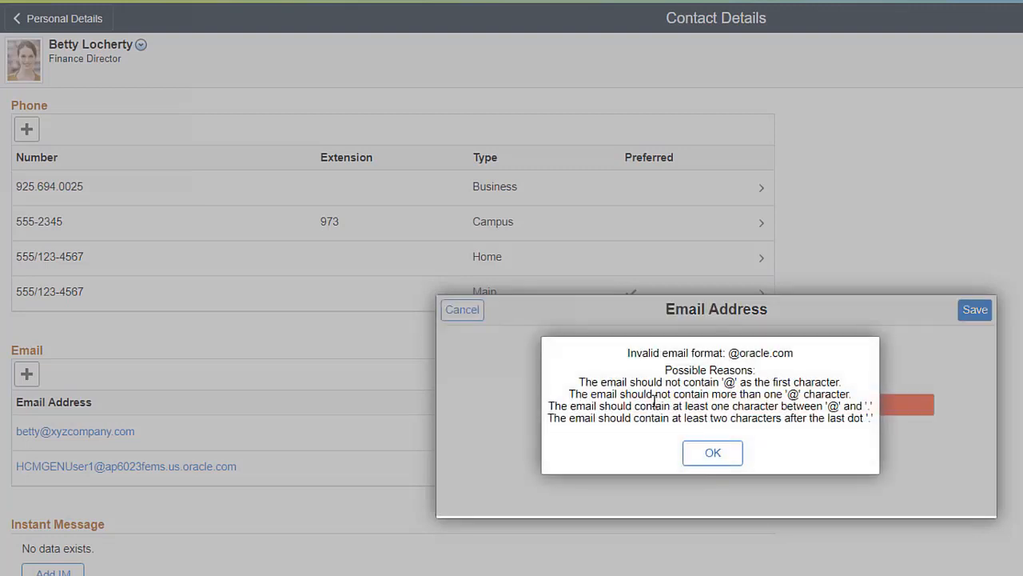
click(712, 453)
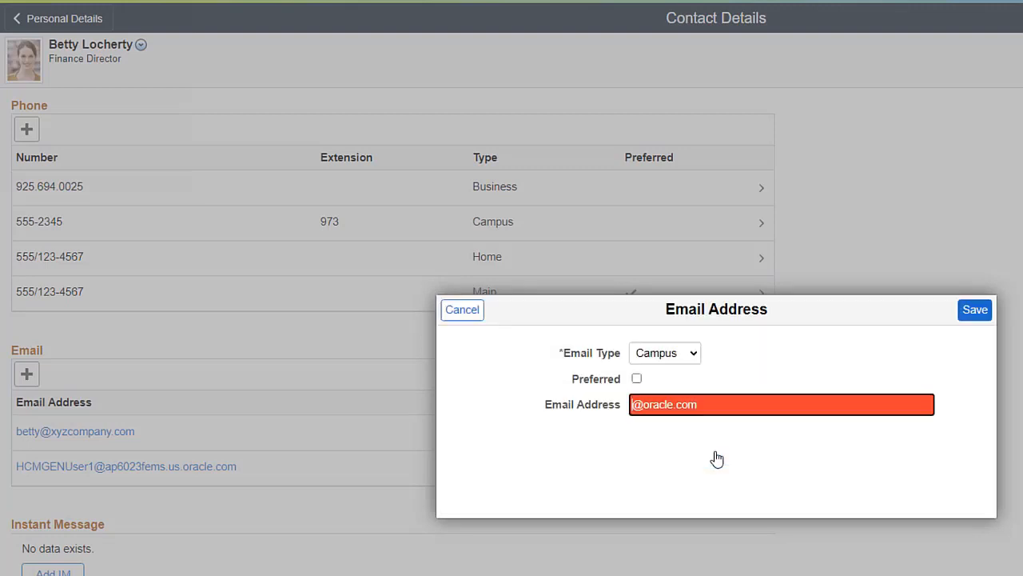
click(462, 310)
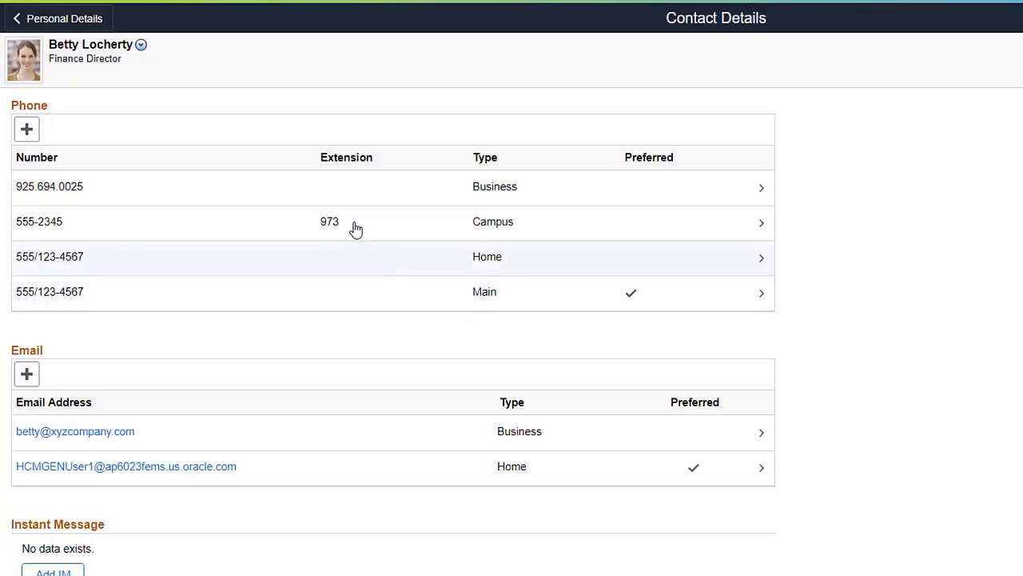
click(56, 17)
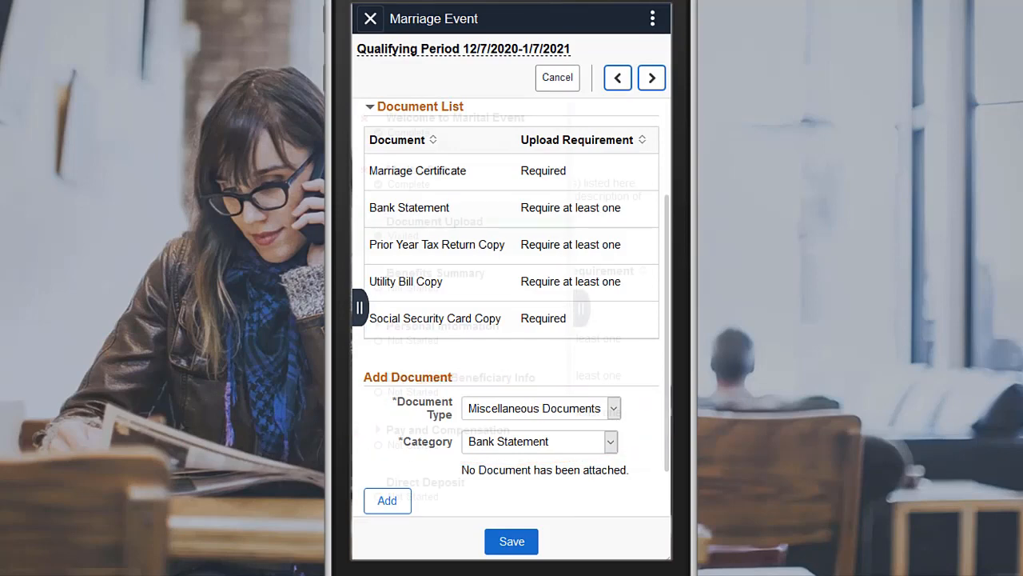
- Add a Miscellaneous Documents / Bank Statement entry to the Marriage Event document list
click(358, 307)
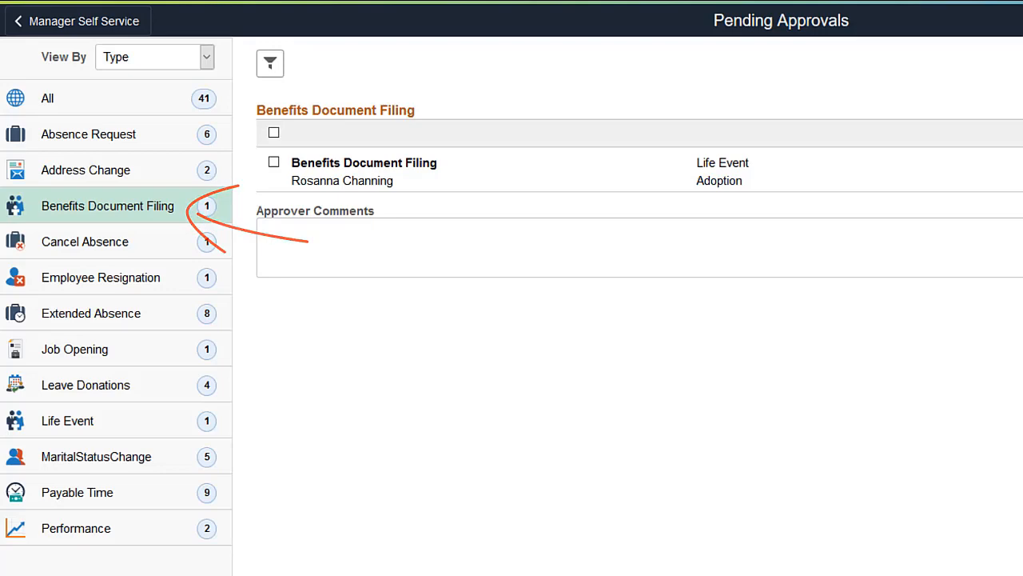
- Open the pending Adoption benefits document filing and approve it
click(364, 170)
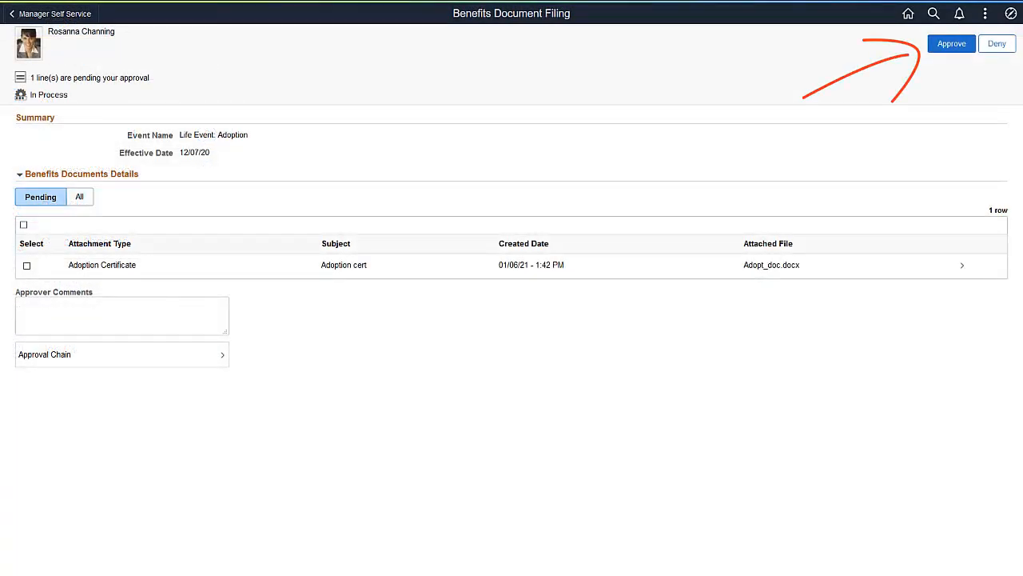
click(952, 43)
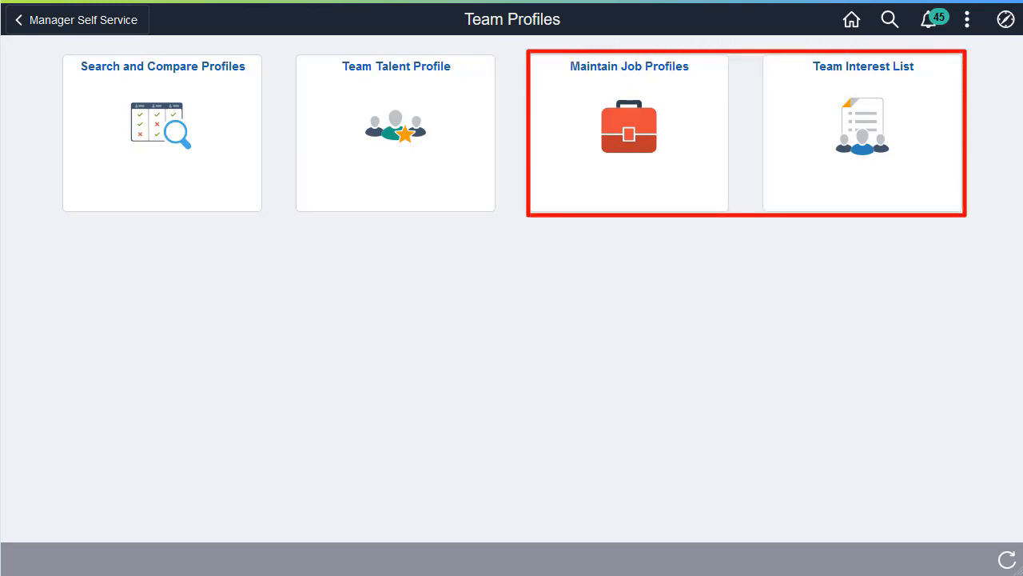
- Open the Team Profiles tile showing Maintain Job Profiles and Team Interest List
click(396, 134)
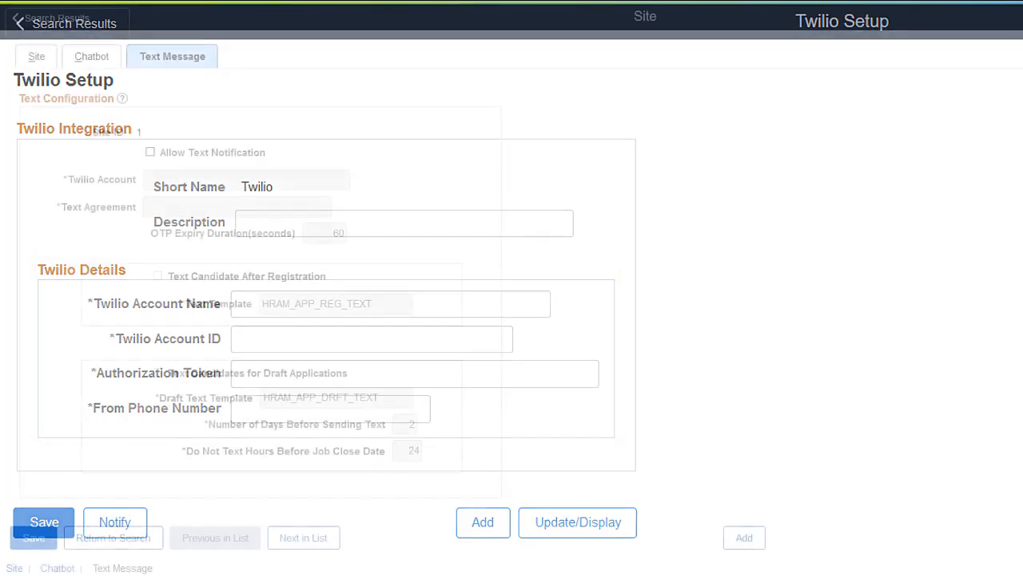
- Reach the Twilio Setup page for configuring text message notifications
click(173, 56)
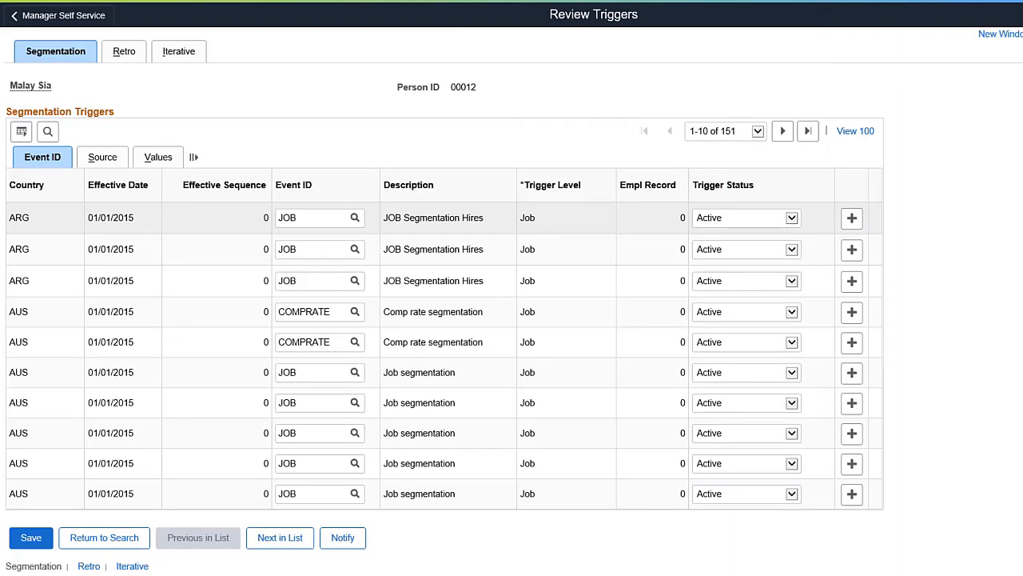
click(125, 50)
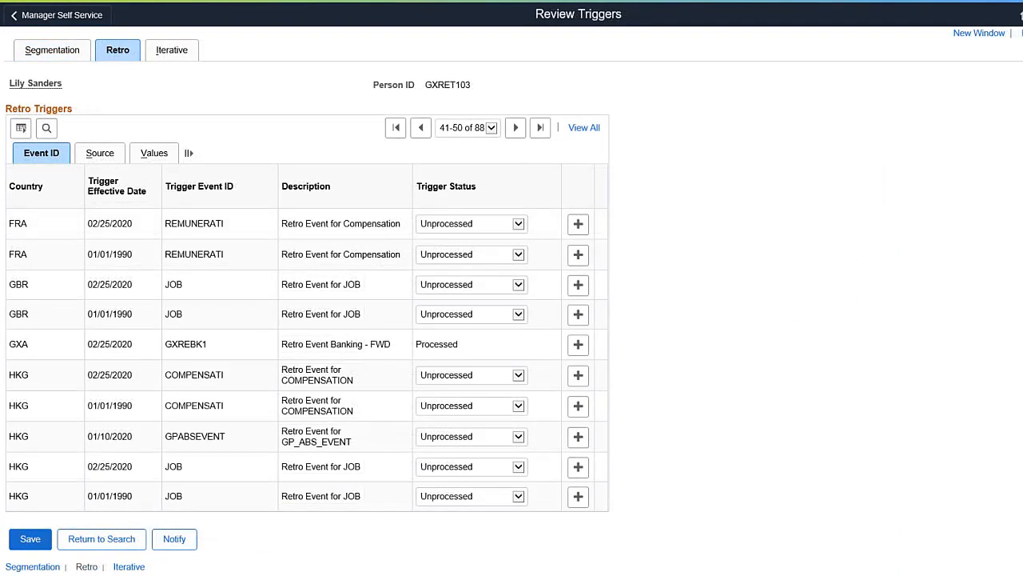